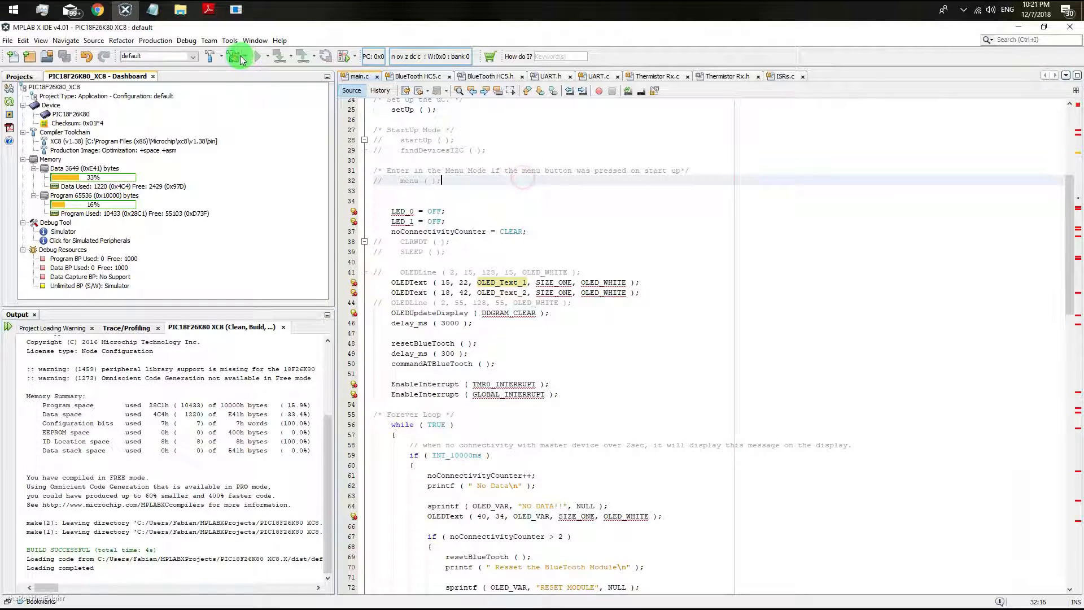
- Rebuild the project, then write the fresh hex to the PIC18F26K80 over COM5 at 9600 baud
click(238, 57)
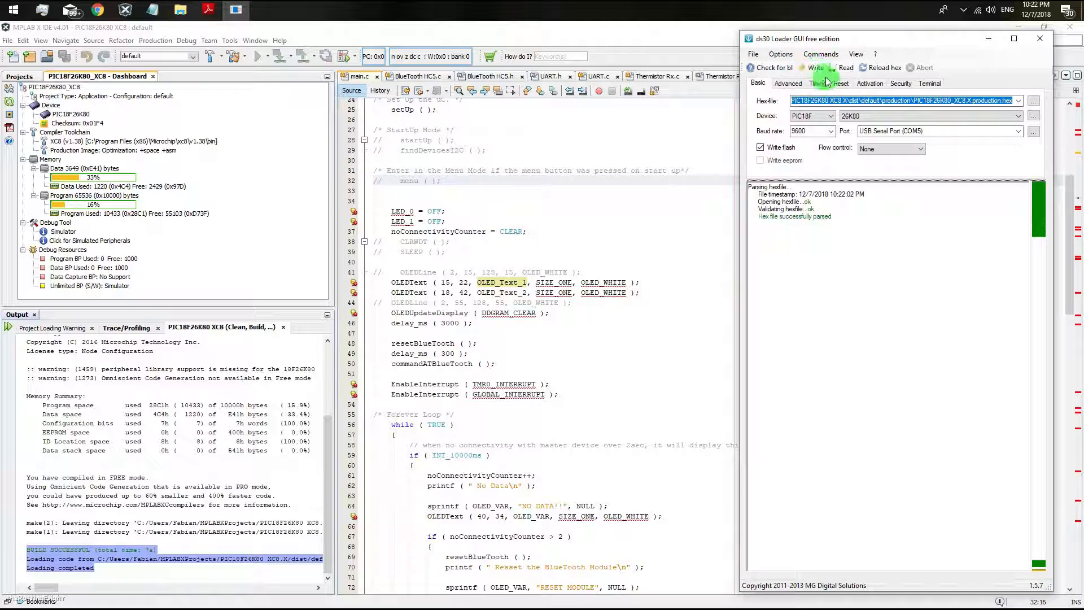
mouse_move(816, 68)
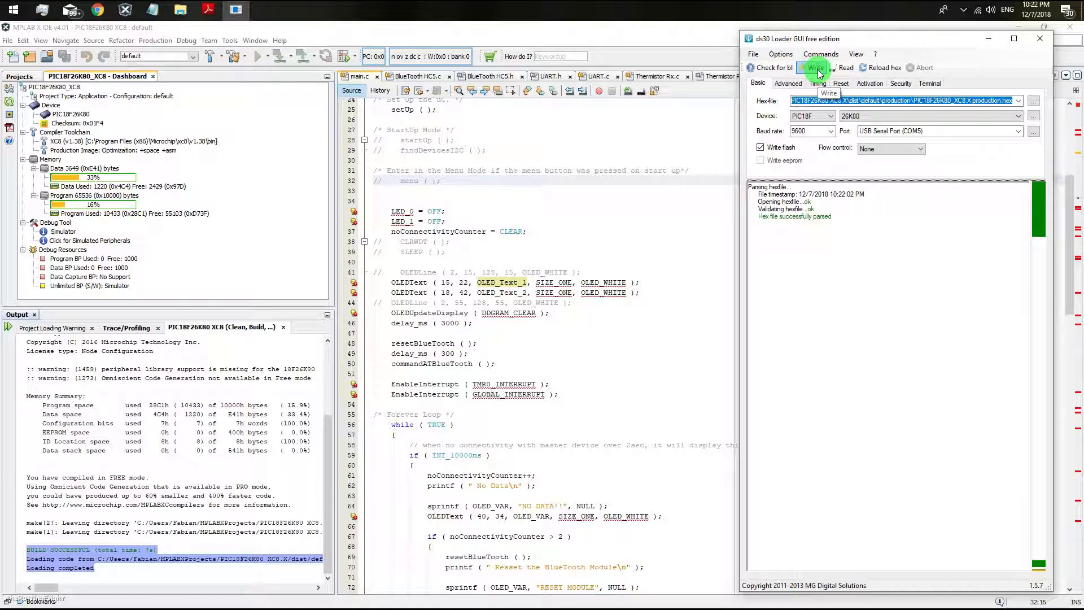
click(814, 66)
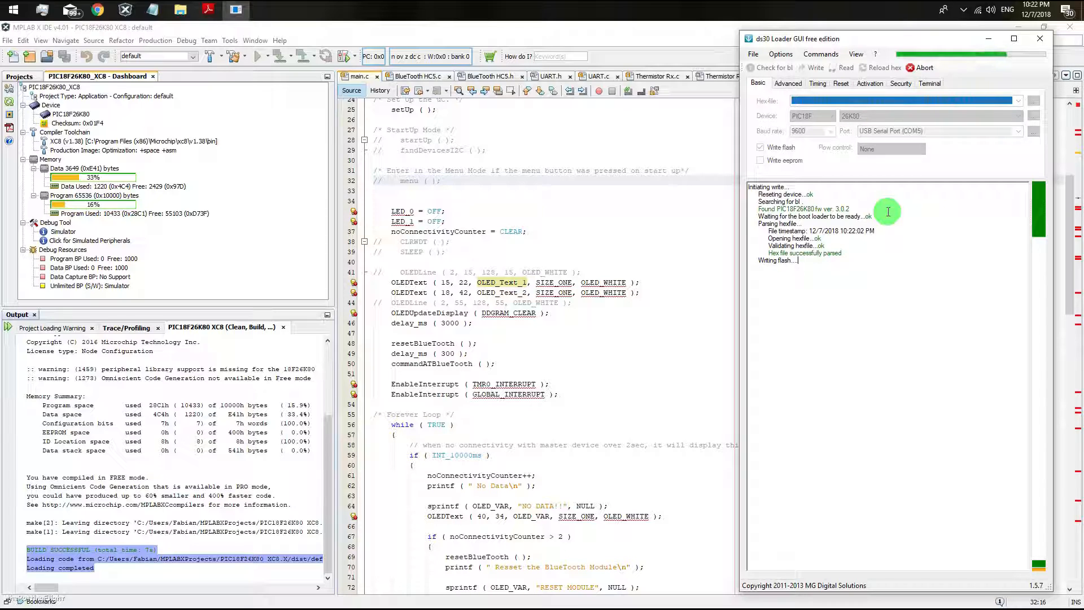
click(929, 83)
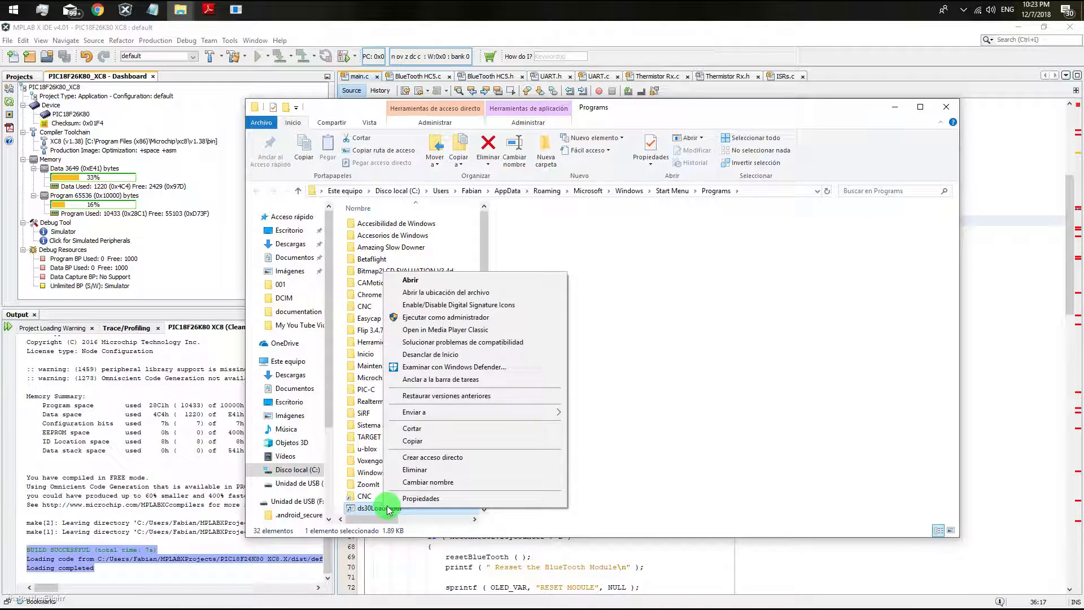
- Inspect the ds30 Loader shortcut's properties in the Start Menu Programs folder
click(421, 498)
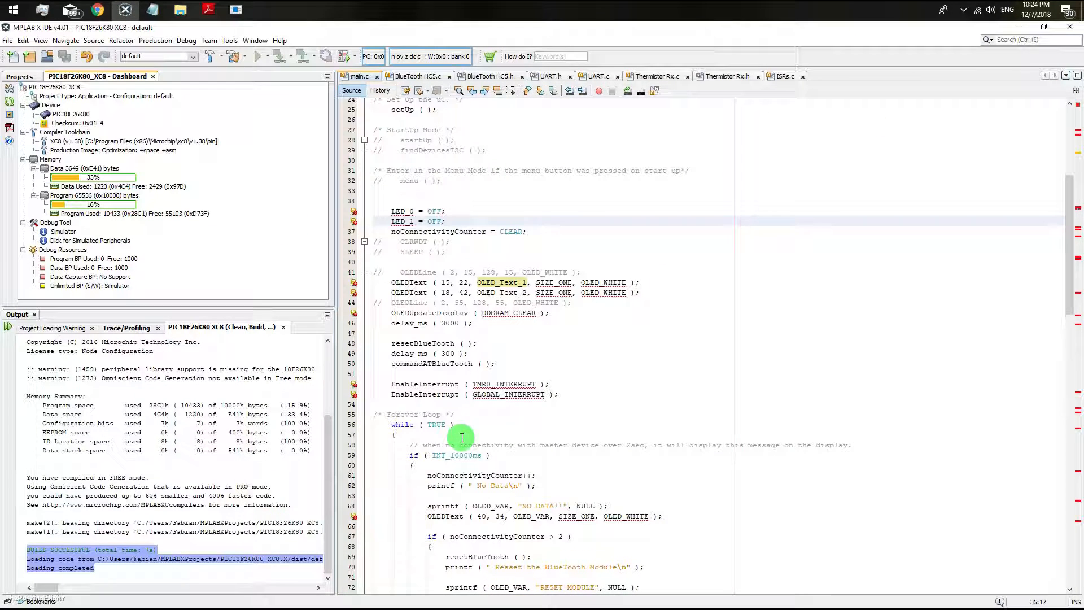
- Bring up Project Properties for the PIC18F26K80 XC8 project from the Projects tree
click(20, 76)
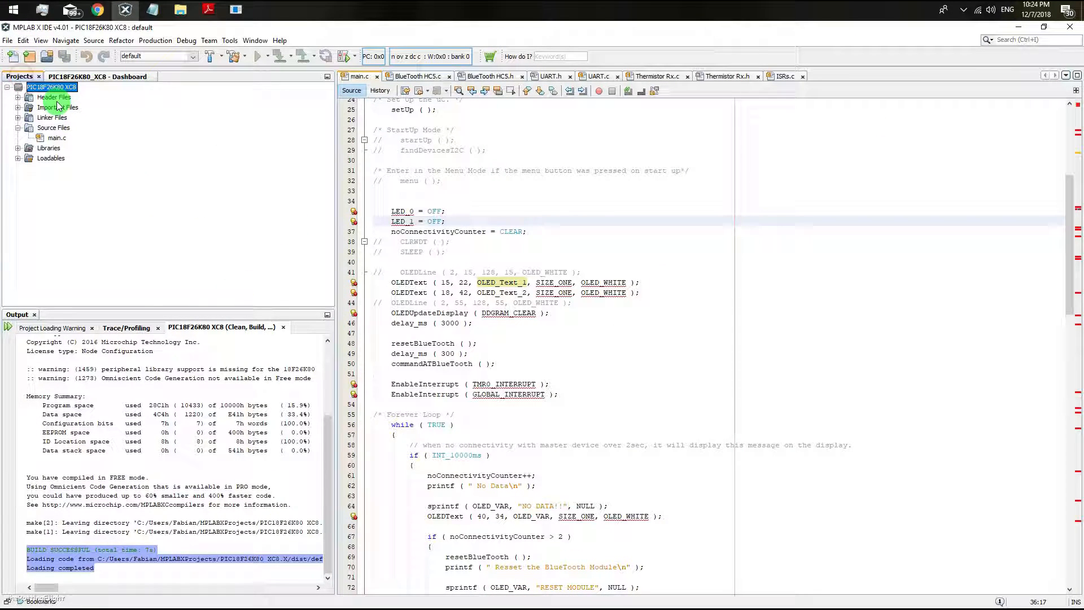
right_click(51, 87)
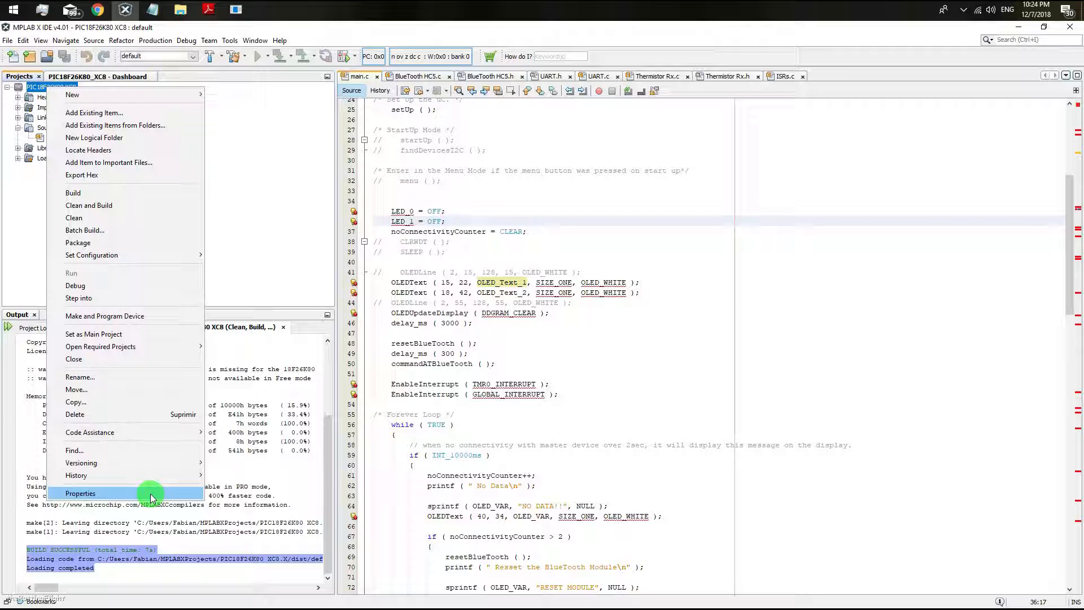
click(82, 493)
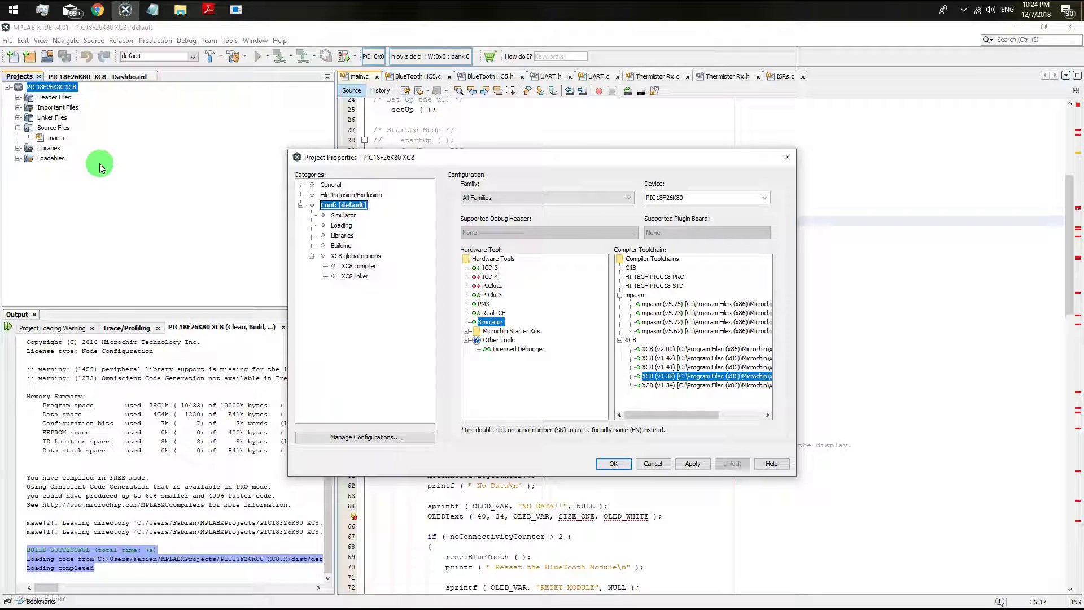
mouse_move(341, 245)
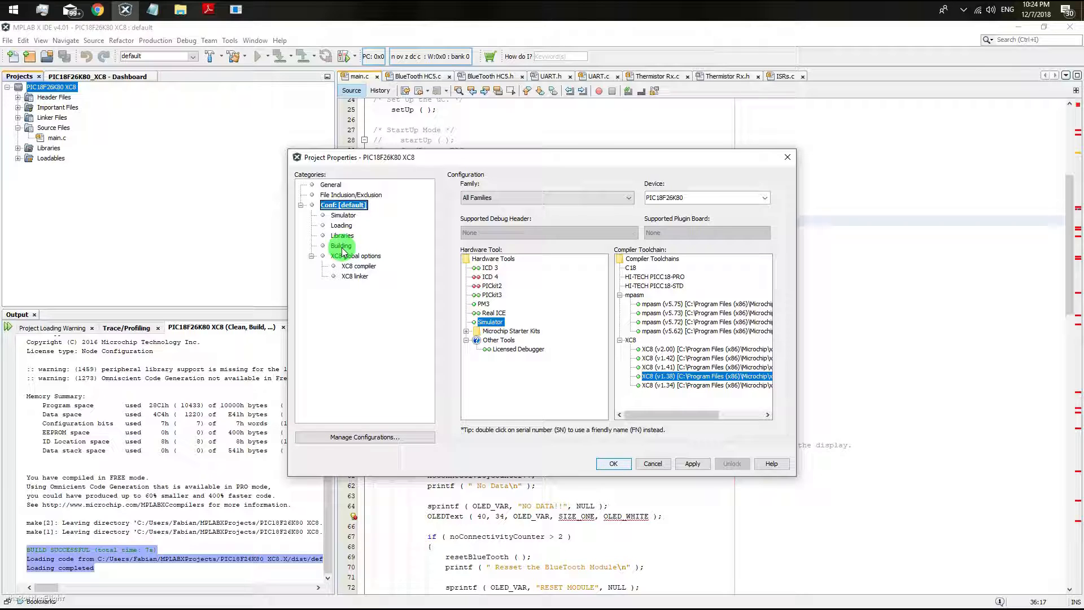
- Set the Building after-build line to the ds30LoaderGui.exe path under Start Menu\Programs\ds30 Loader\bin and close
click(339, 245)
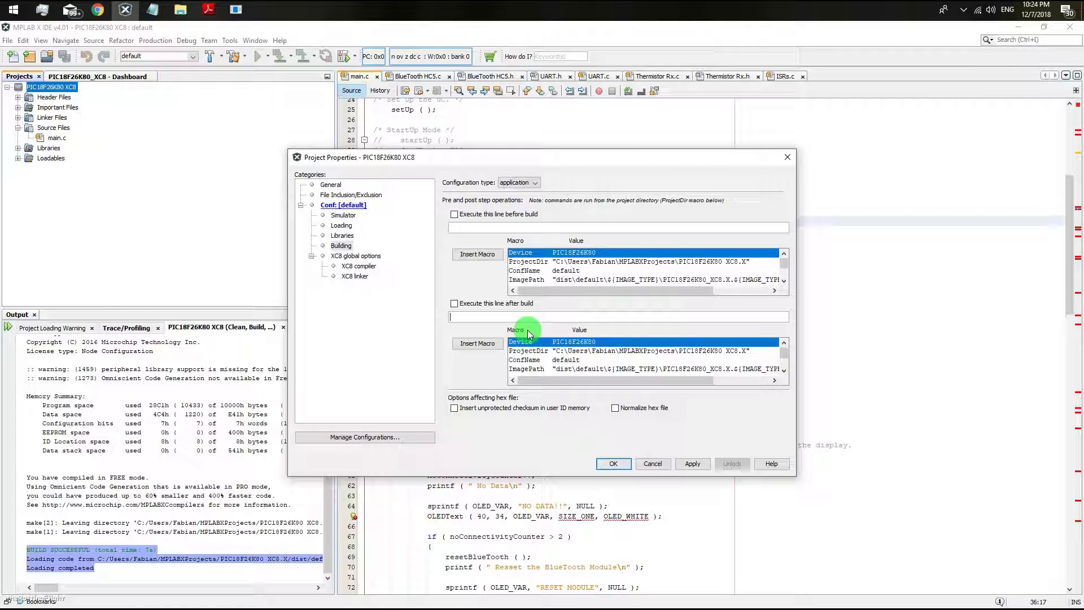
text("C:\ProgramData\Microsoft\Windows\Start Menu\Programs\ds30 Loader\bin\ds30LoaderGui.exe")
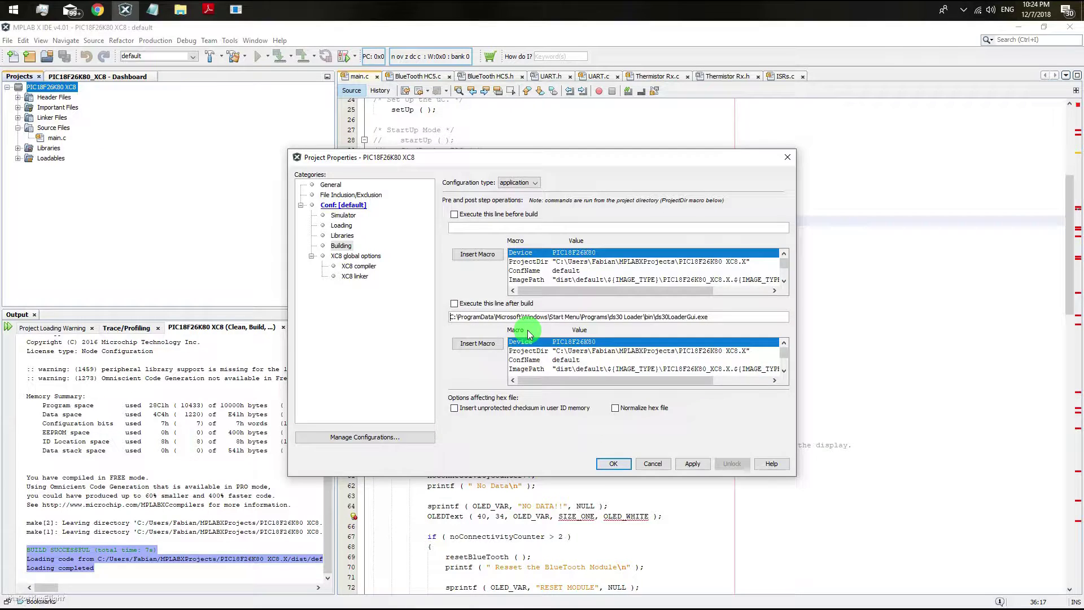
click(611, 463)
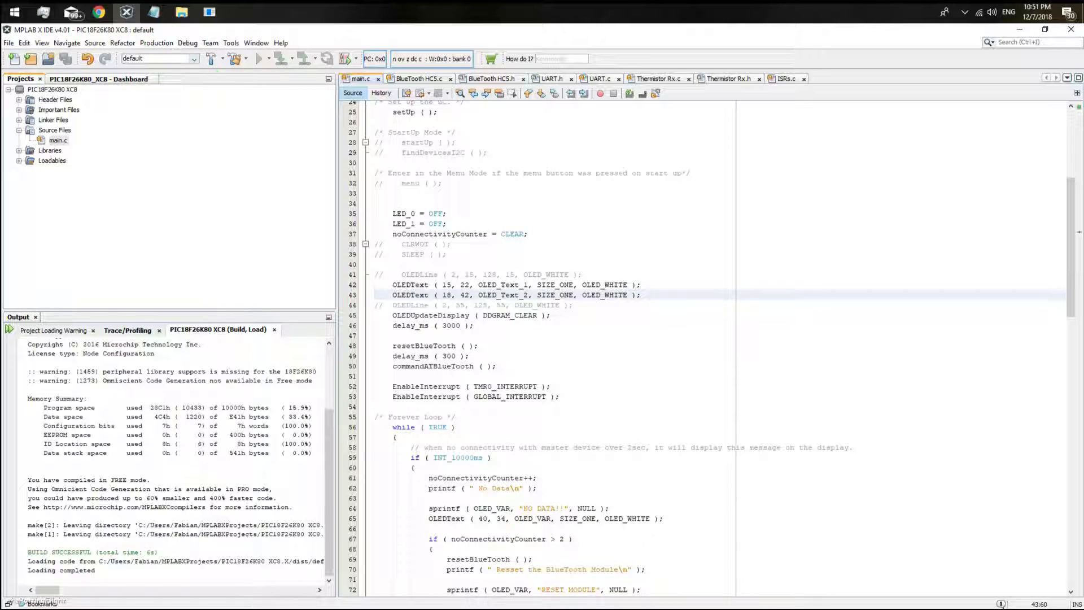
- Open 'ds30 Loader - console manual' from the ds30 Loader documentation folder
click(182, 11)
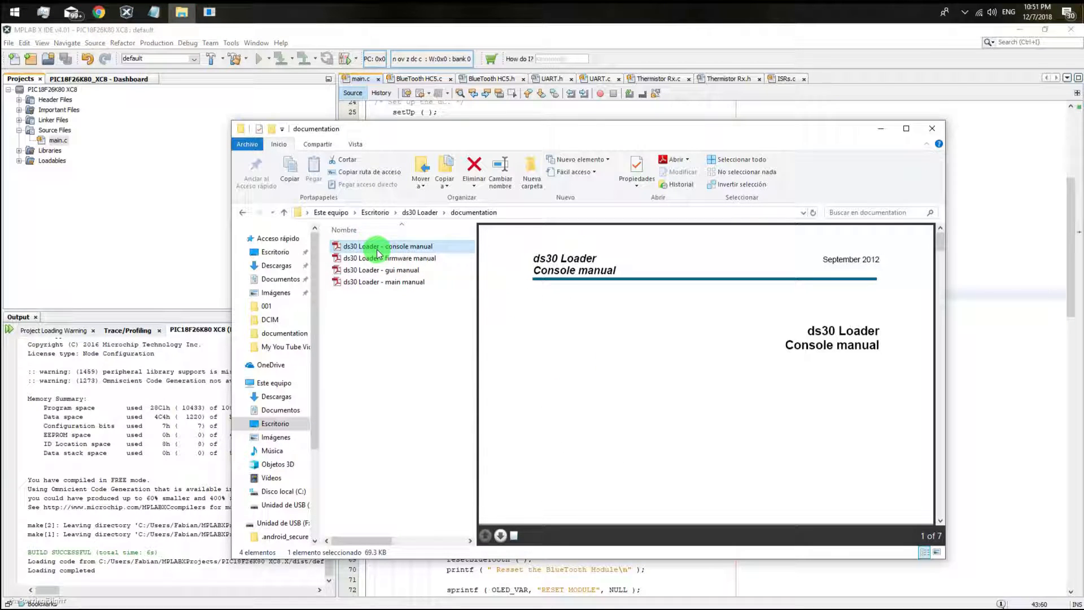
double_click(387, 246)
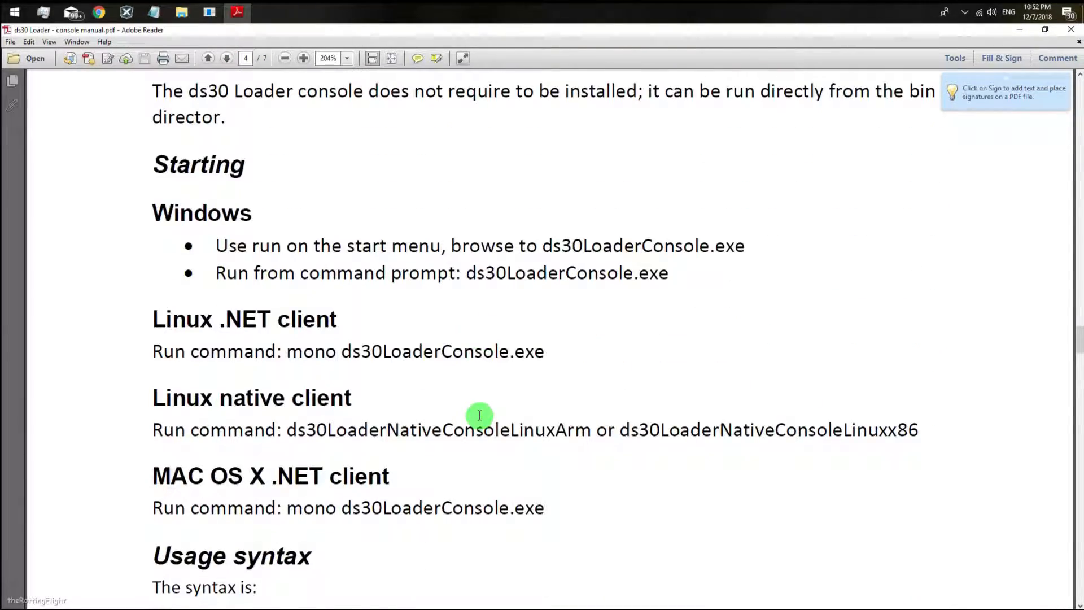
scroll(down, 3)
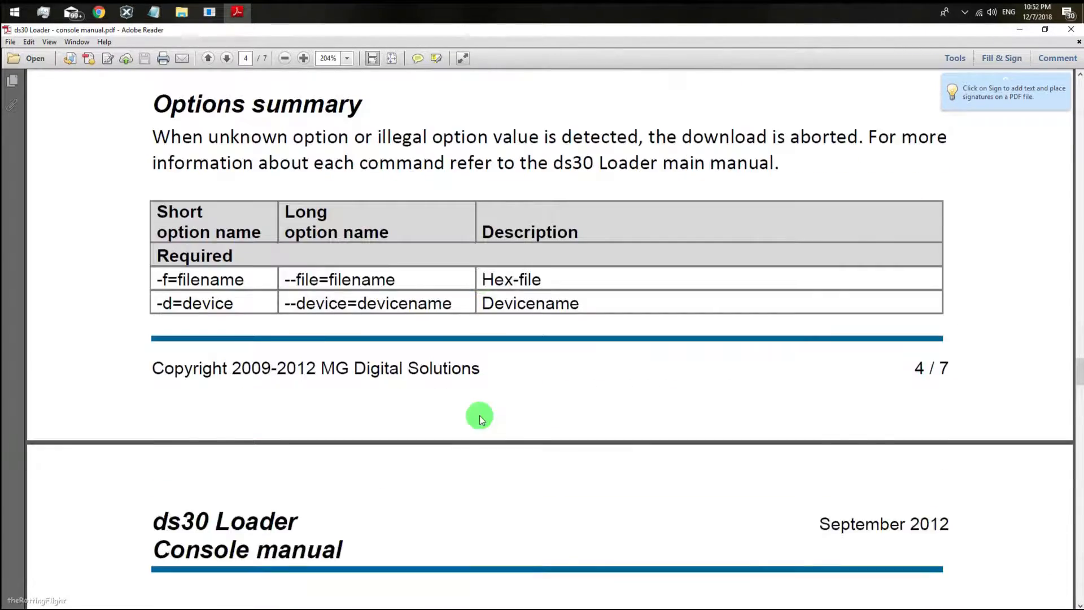
scroll(down, 3)
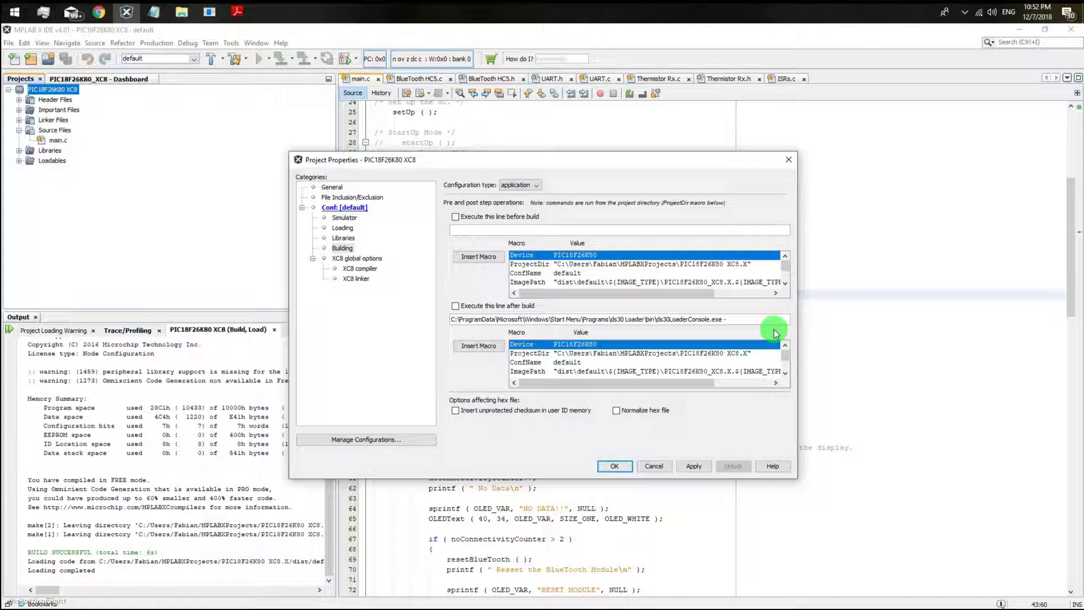
- Add the -p option to the ds30LoaderConsole line, checking the manual and the GUI's Reset tab
text(-p)
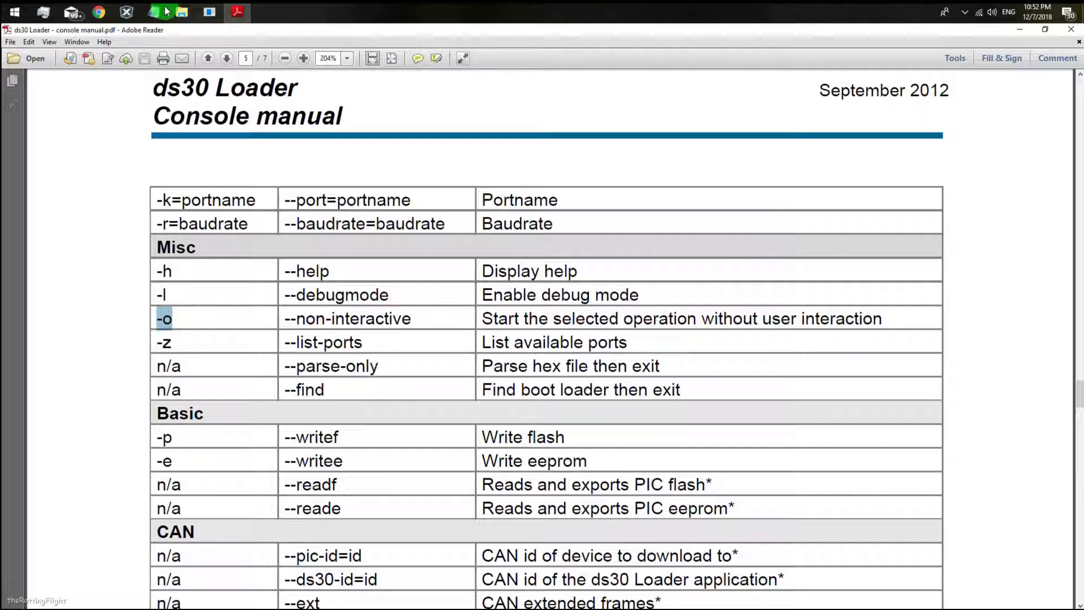
click(125, 12)
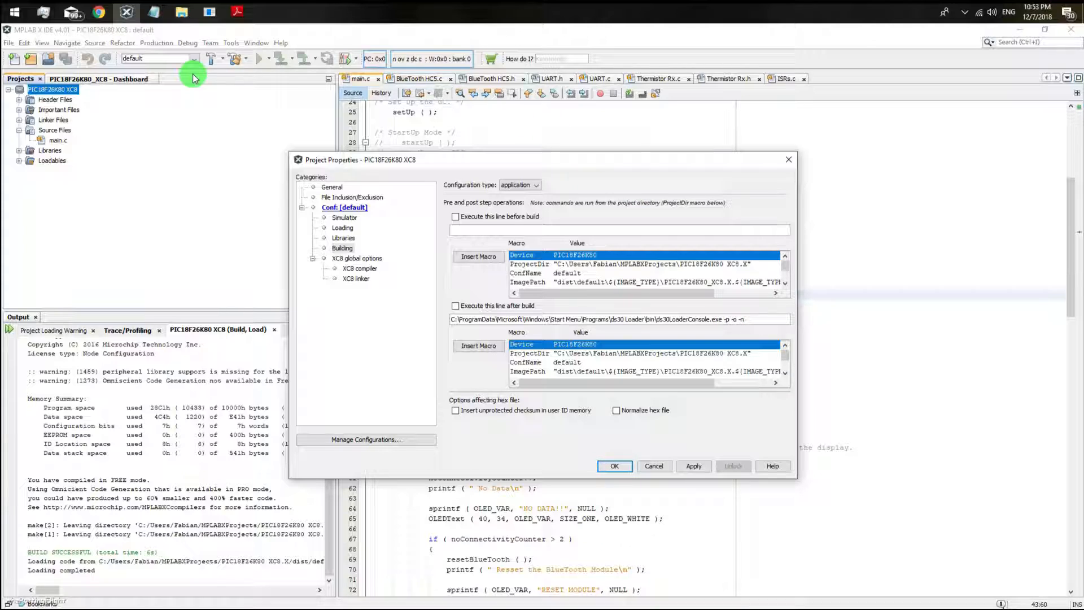
mouse_move(184, 12)
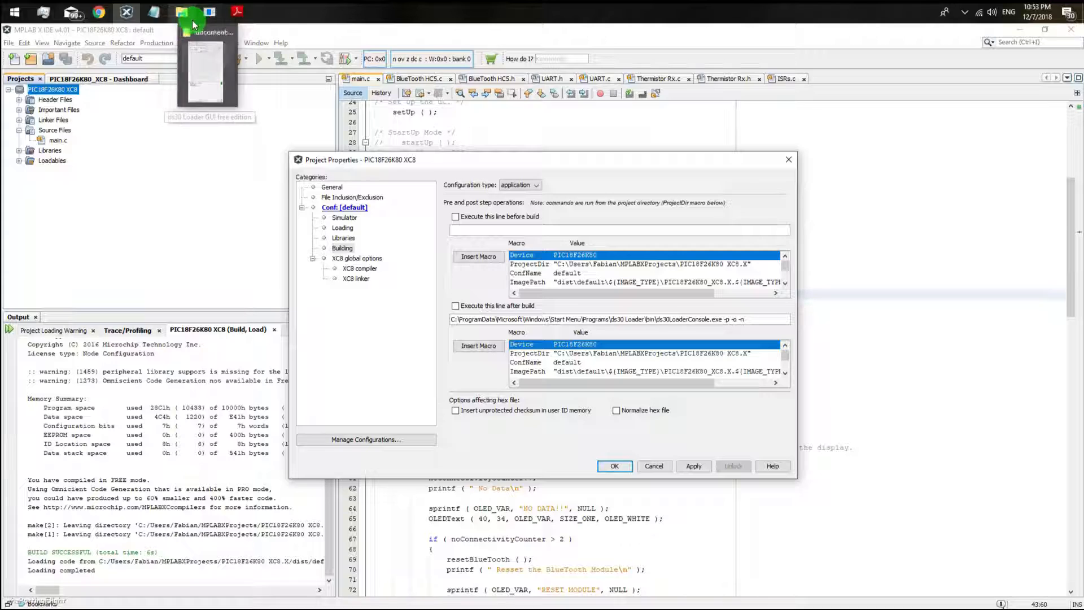
click(206, 69)
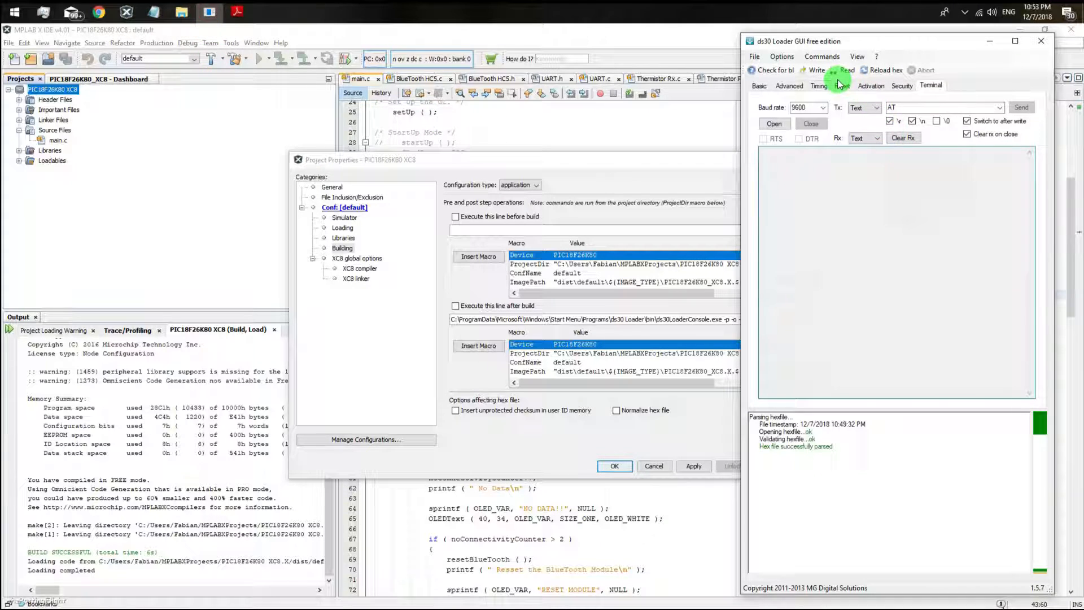
click(842, 85)
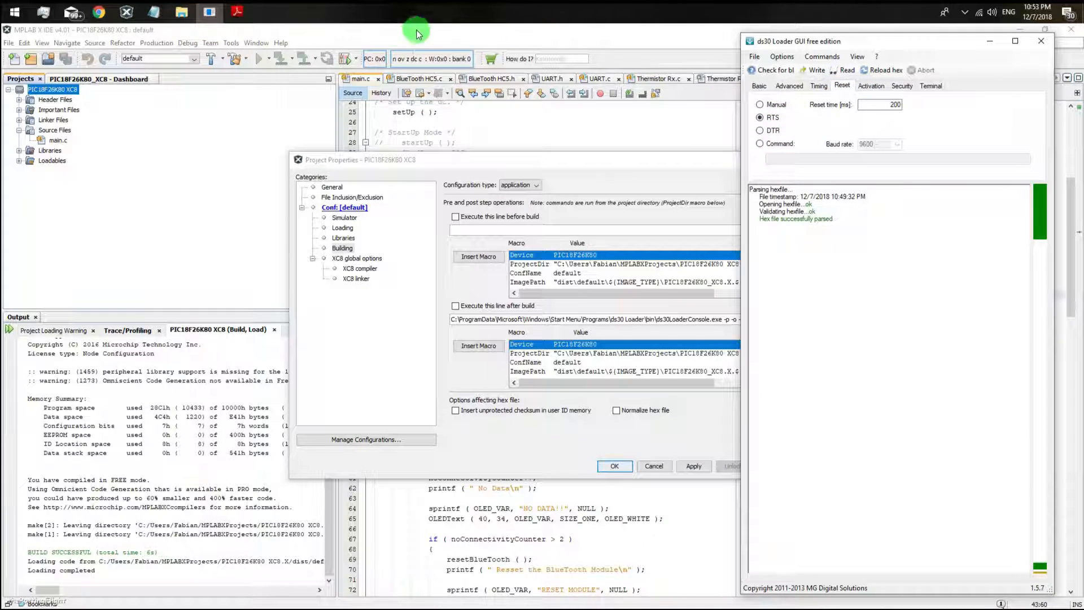
click(237, 12)
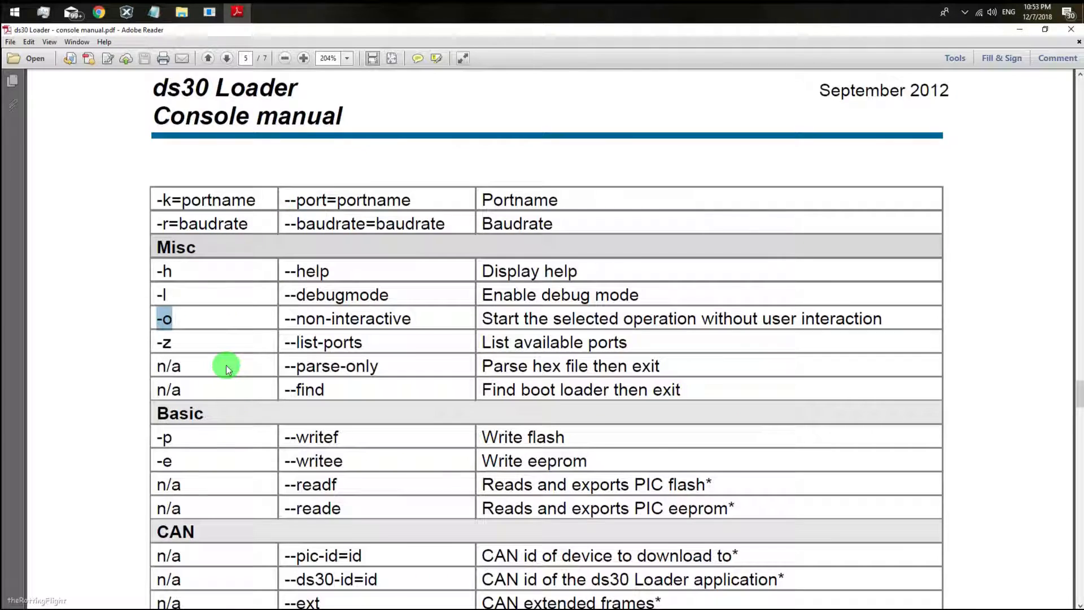
scroll(down, 3)
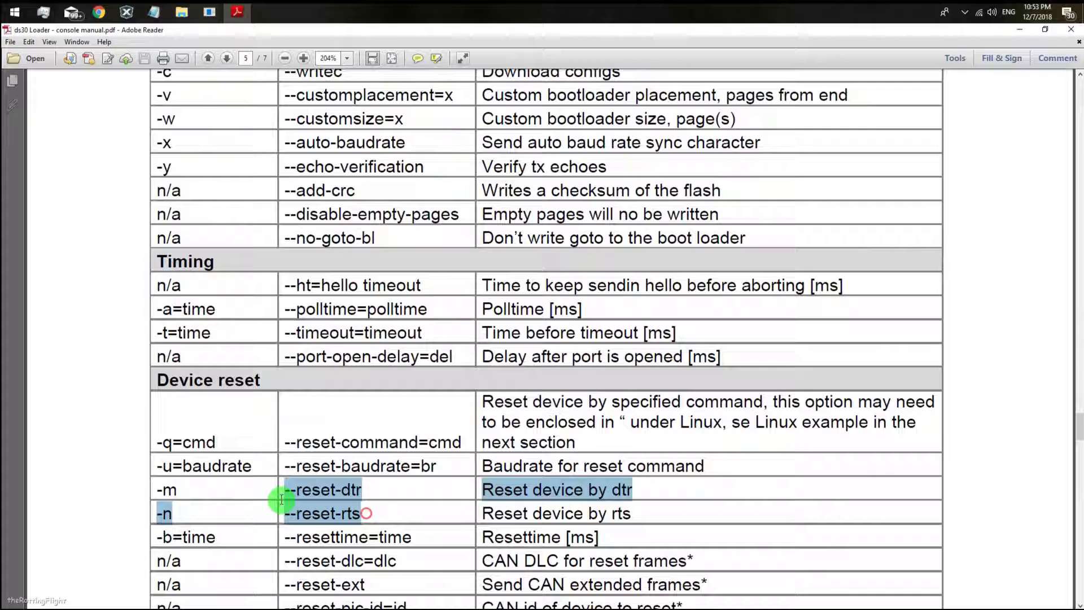
double_click(321, 513)
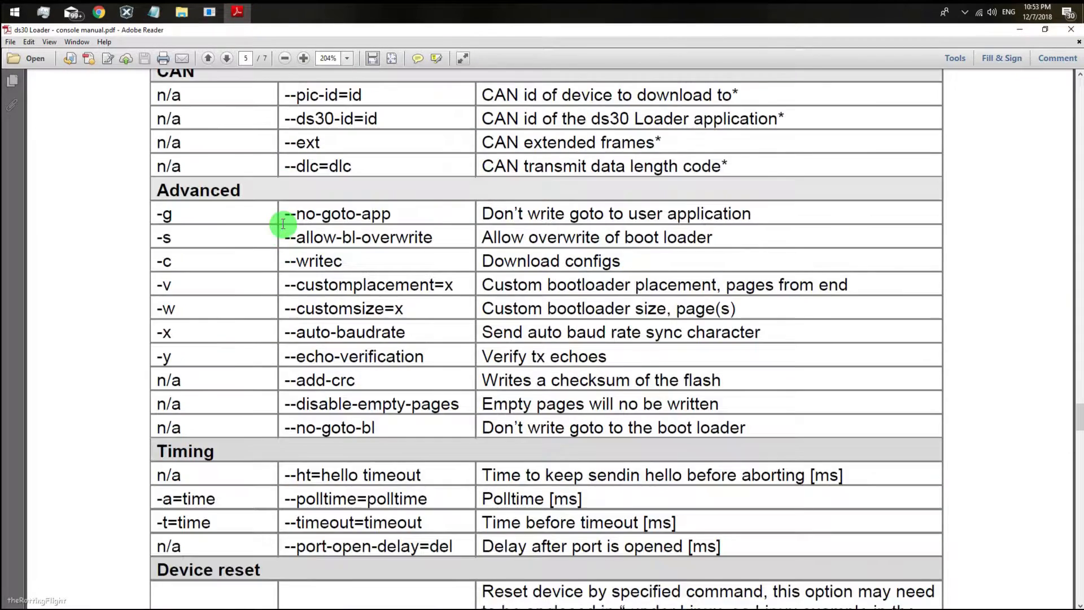
scroll(up, 3)
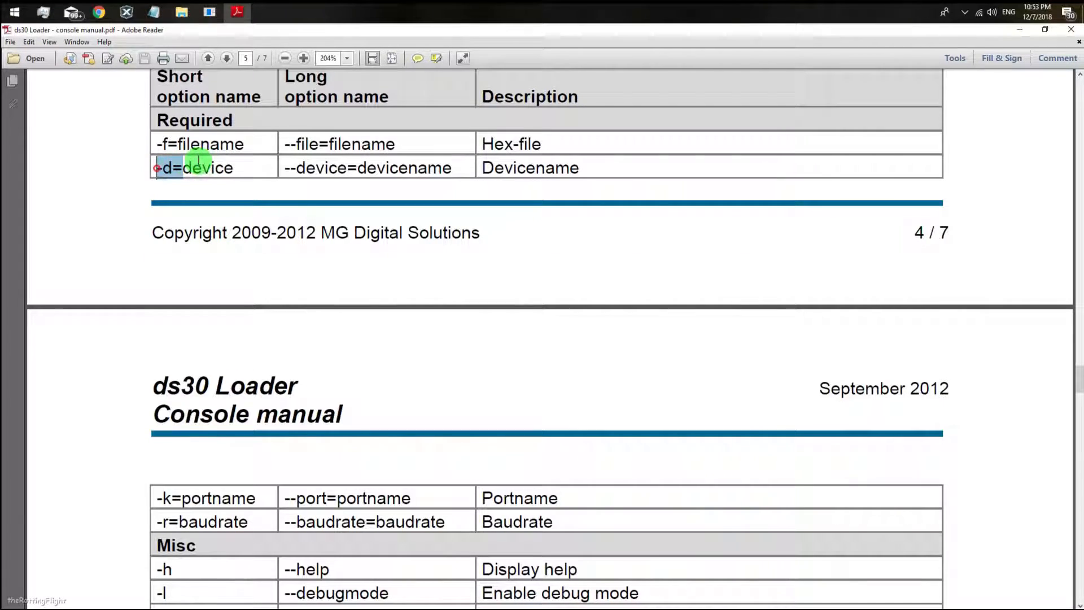
- Append -d="PIC18F26K80" -k="COM5" -r="9600" -f= to the post-build command, consulting the console manual
click(125, 12)
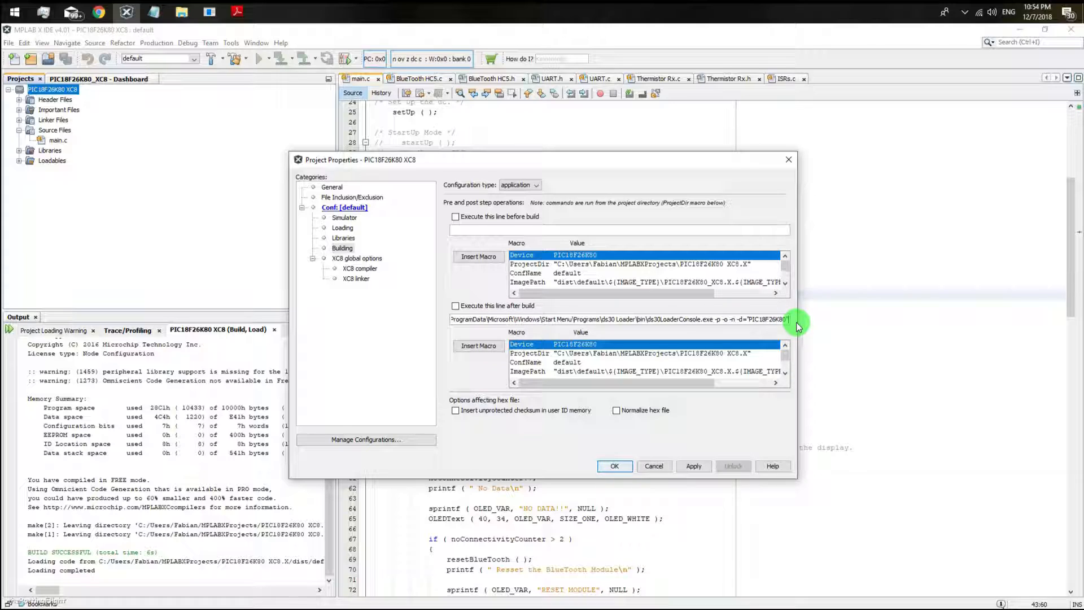
click(236, 12)
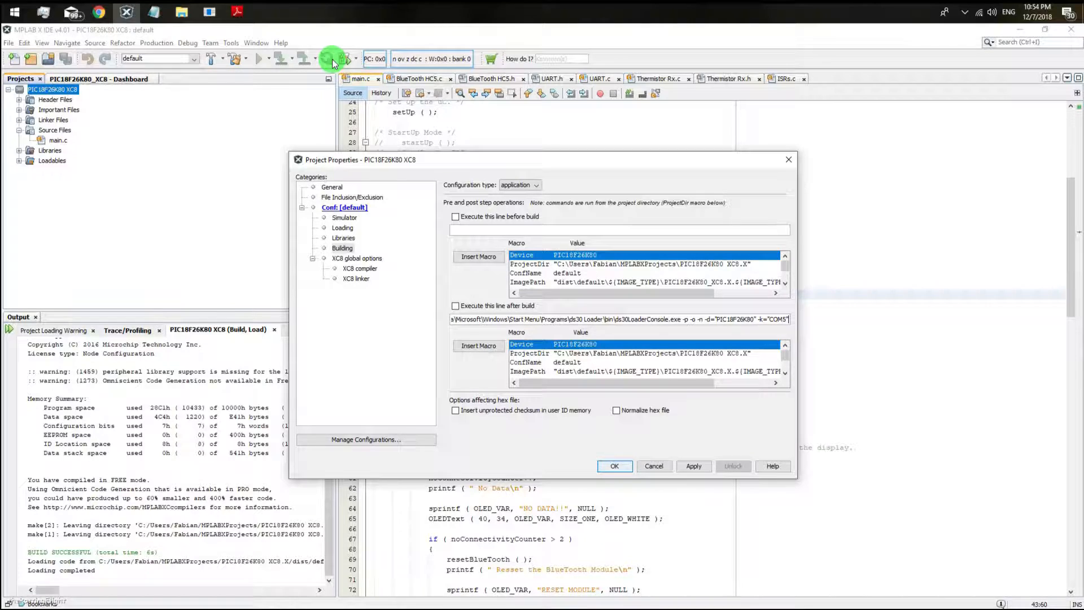
click(122, 13)
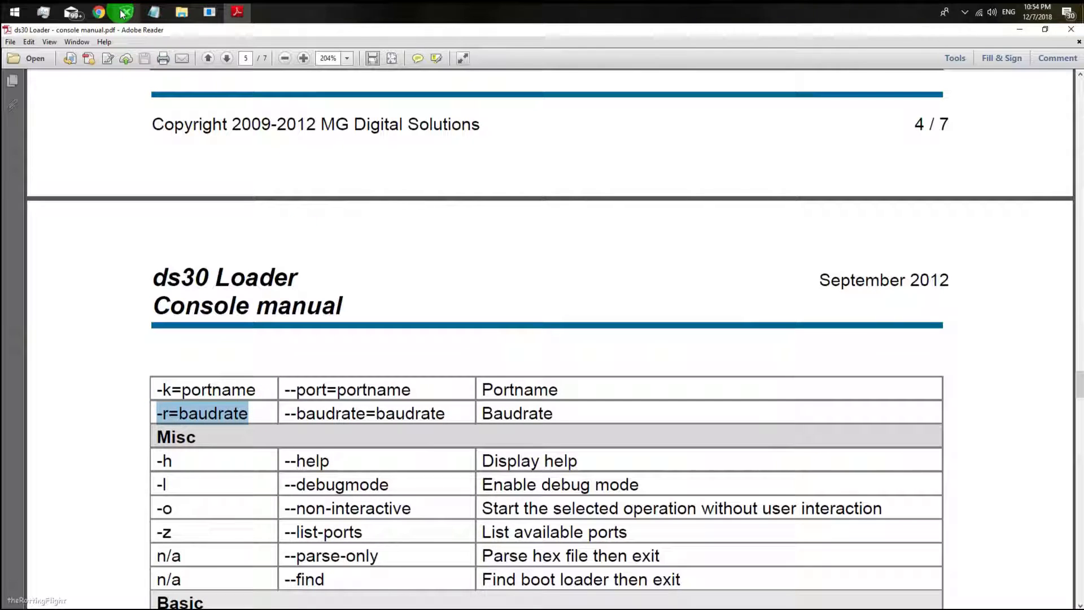
click(127, 12)
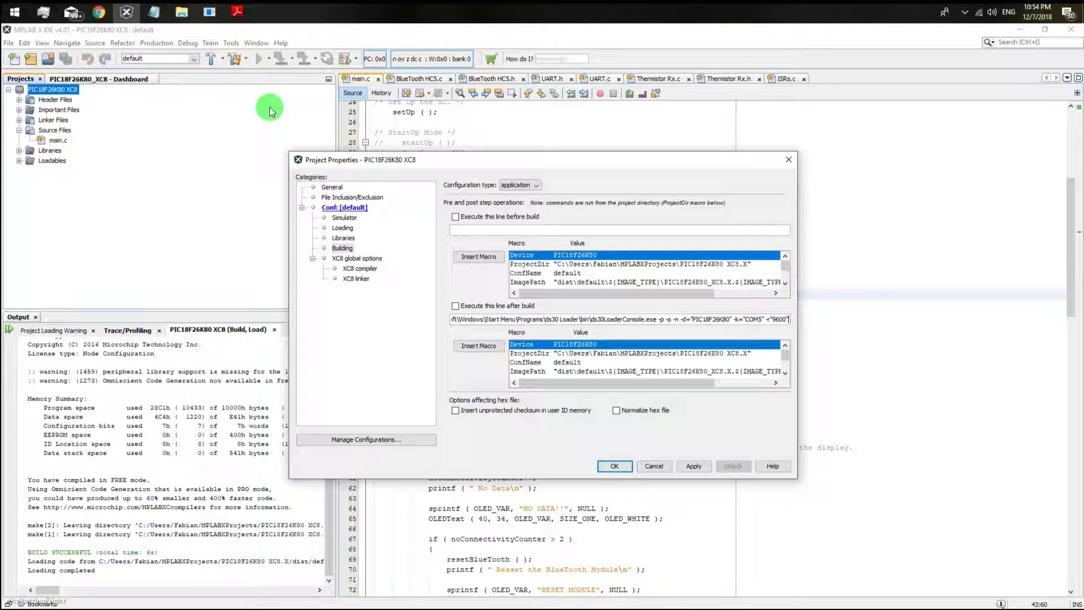
click(236, 13)
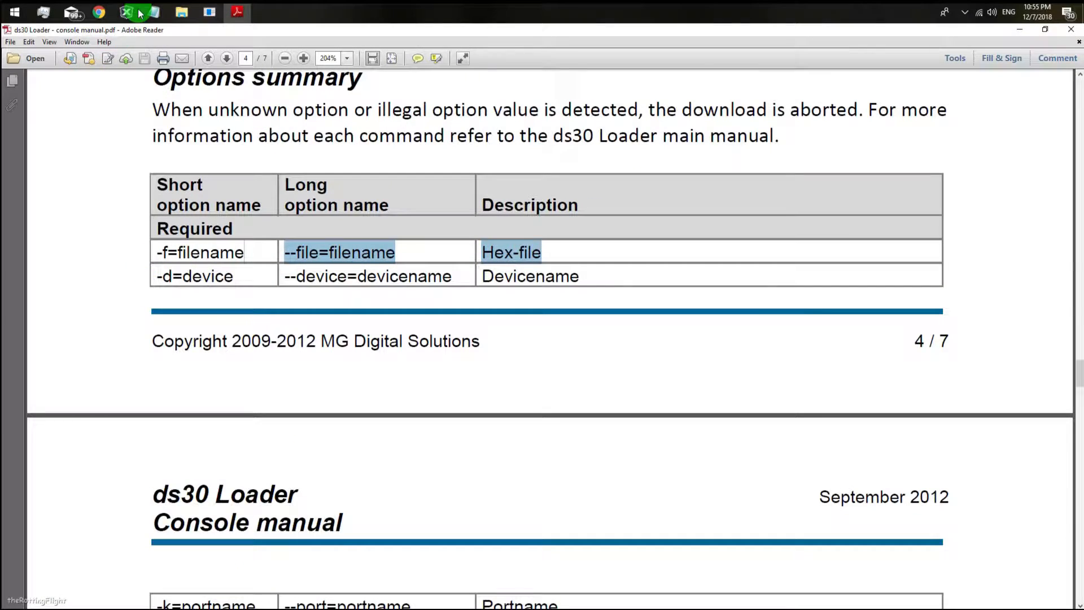
click(126, 13)
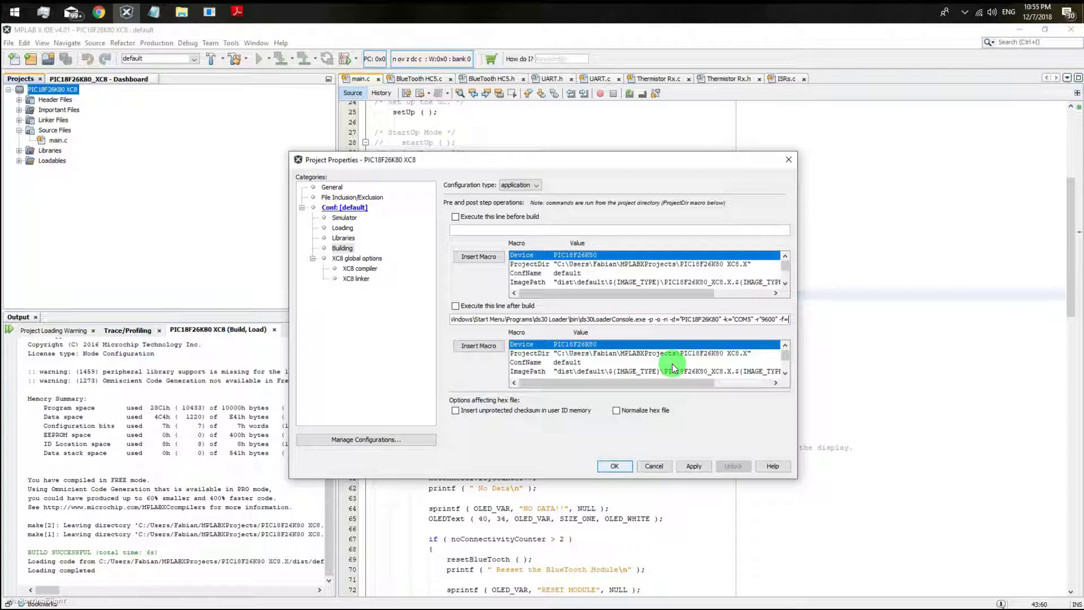
mouse_move(605, 374)
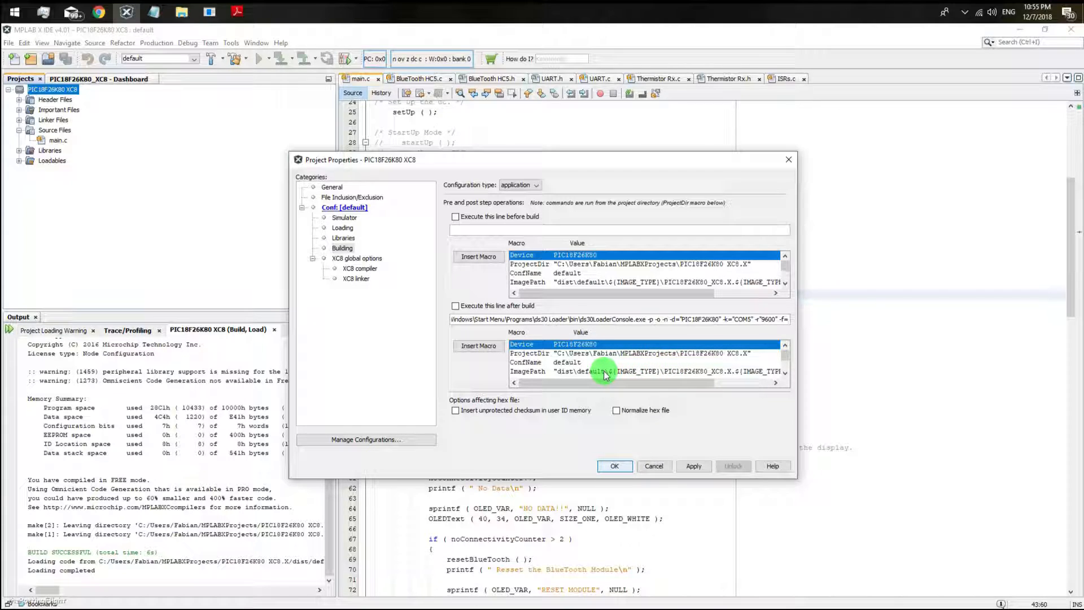
mouse_move(580, 365)
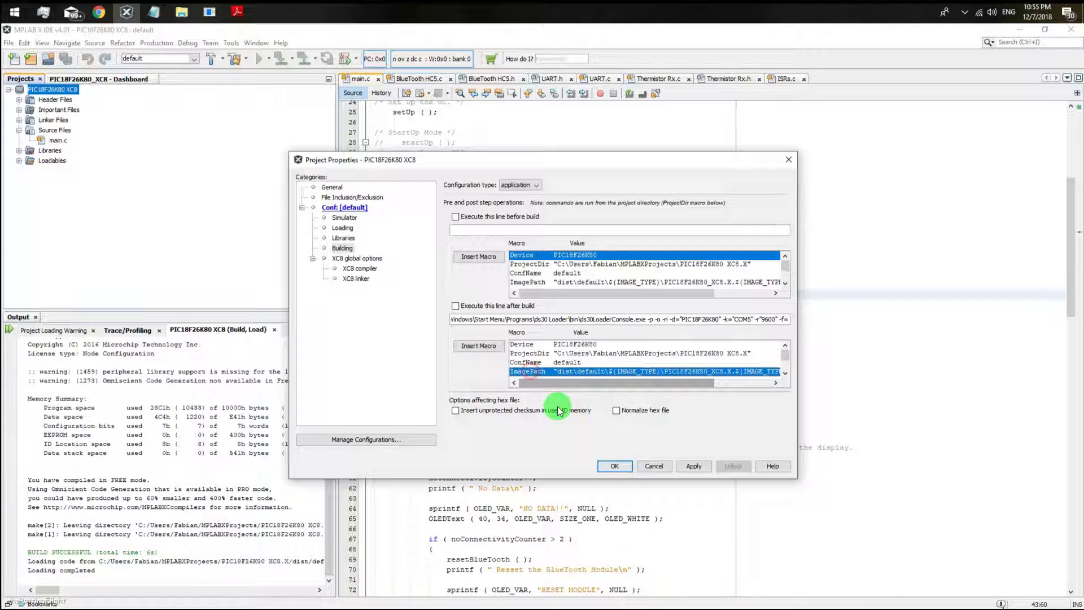
mouse_move(477, 346)
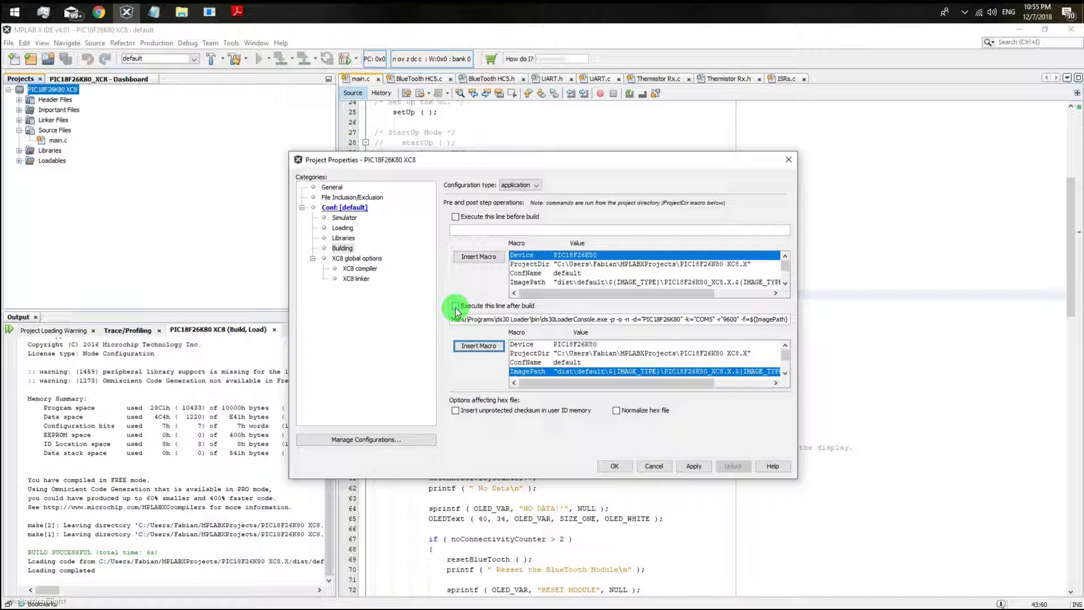
- Enable 'Execute this line after build', apply, and save the project properties
click(455, 305)
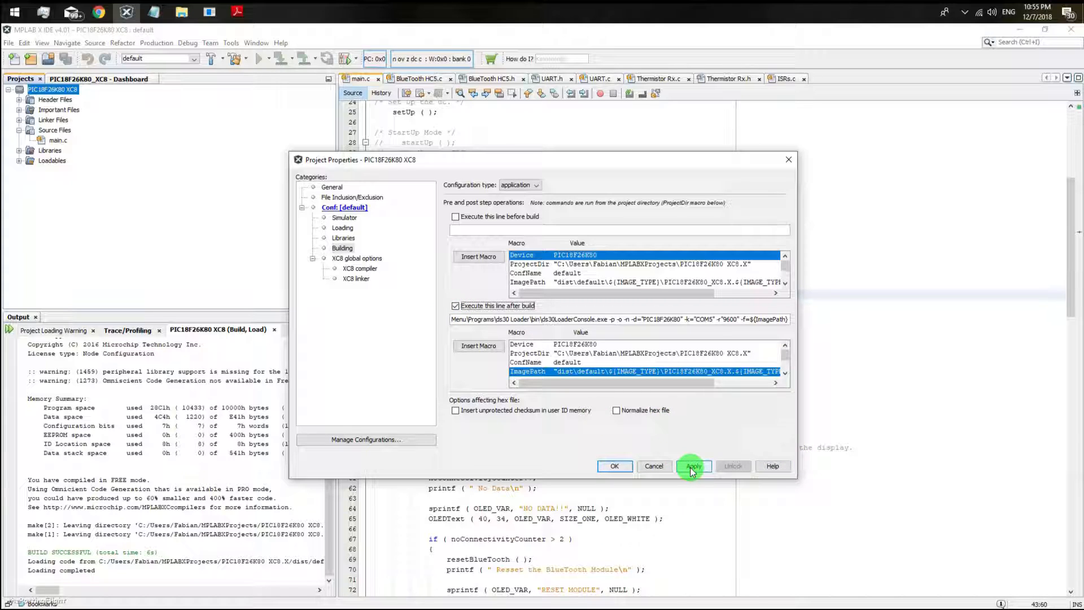
click(693, 466)
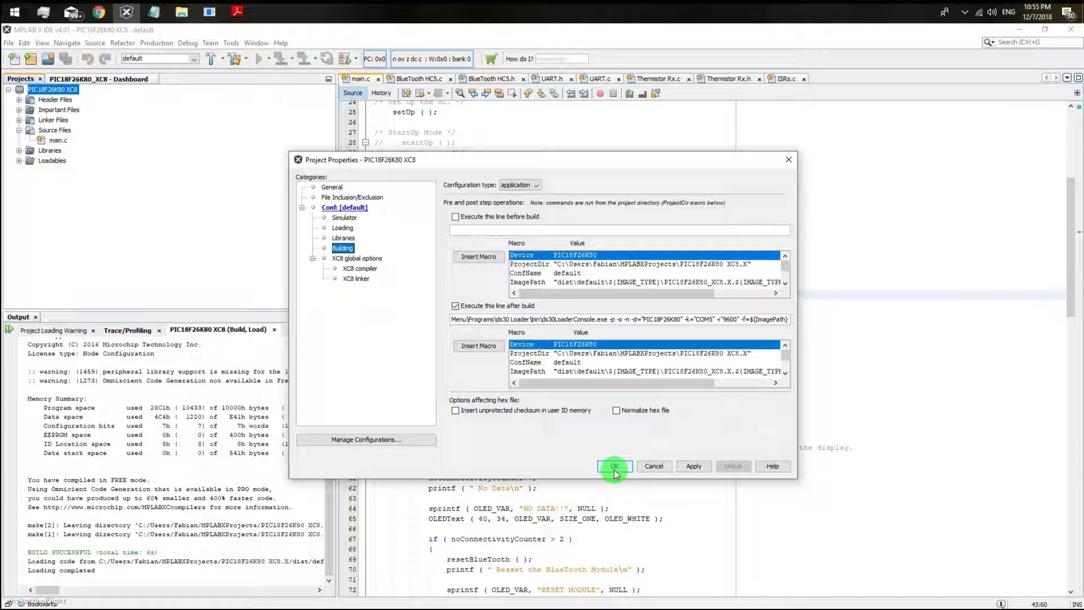
click(614, 465)
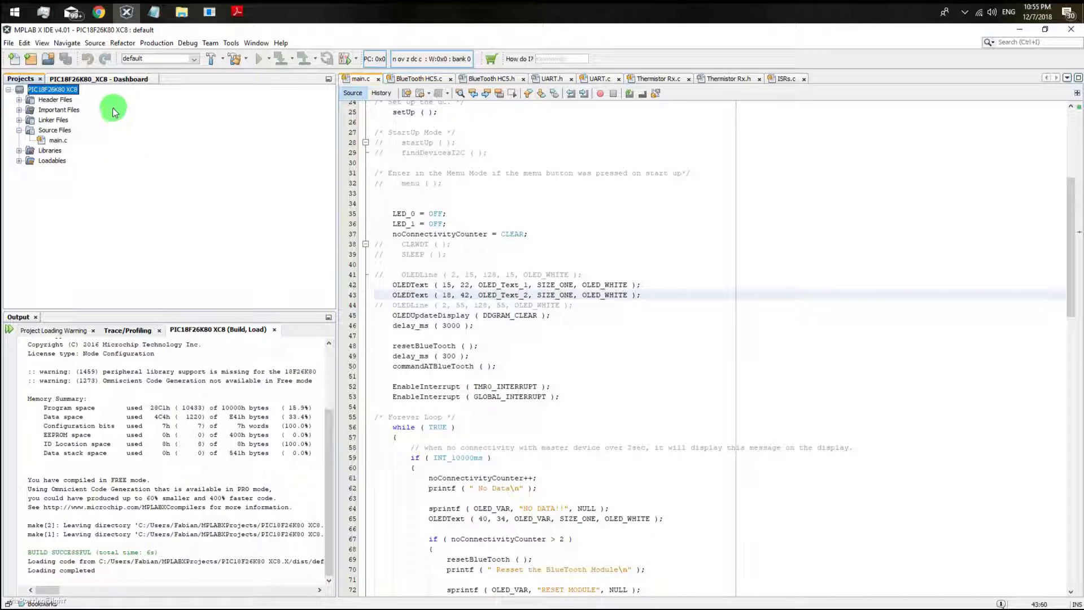
mouse_move(237, 59)
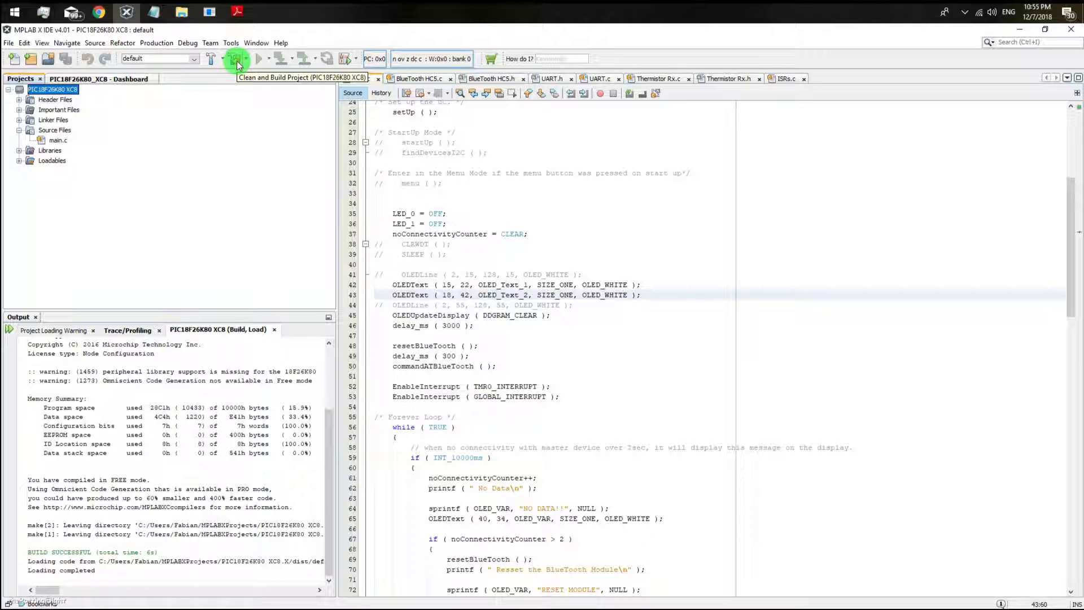
- Run Clean and Build; the loader step fails with unknown option -r=9600
click(237, 58)
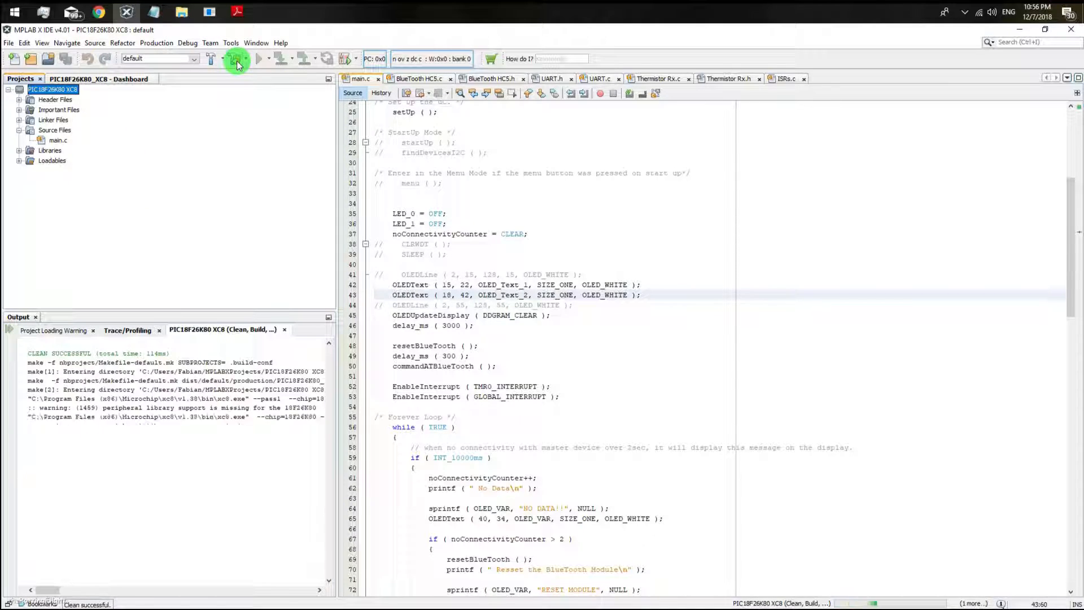
click(236, 57)
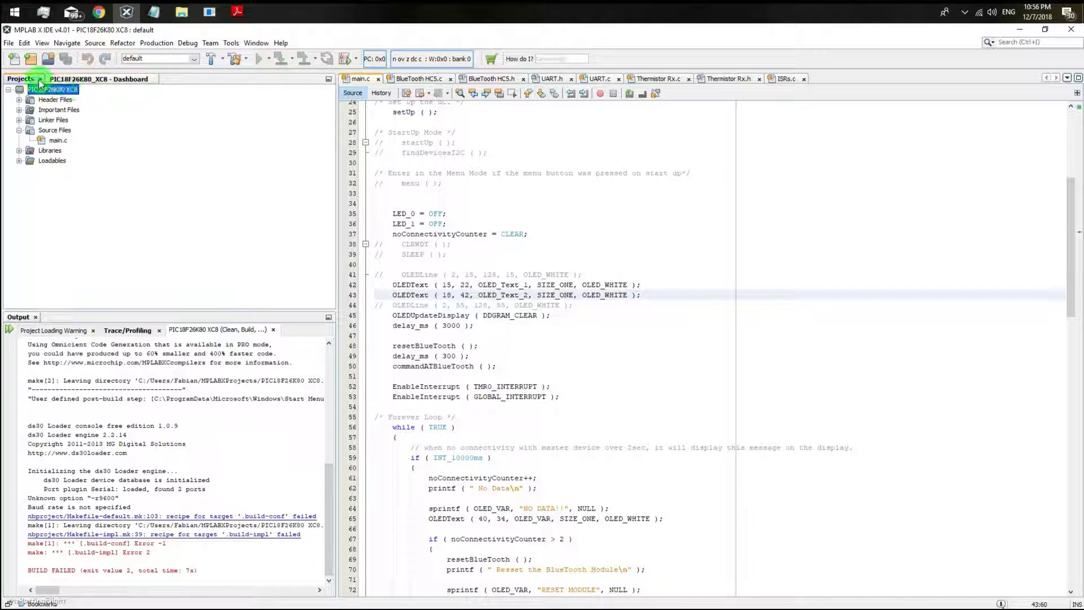
right_click(52, 89)
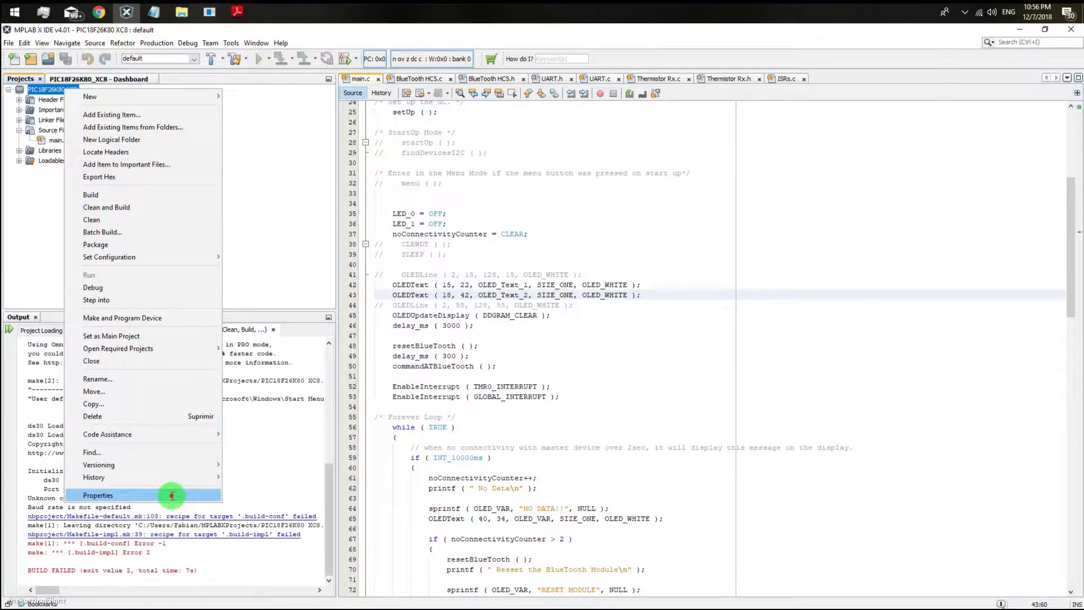
- Reopen Project Properties to correct the -r baud option in the post-build line and confirm
click(97, 494)
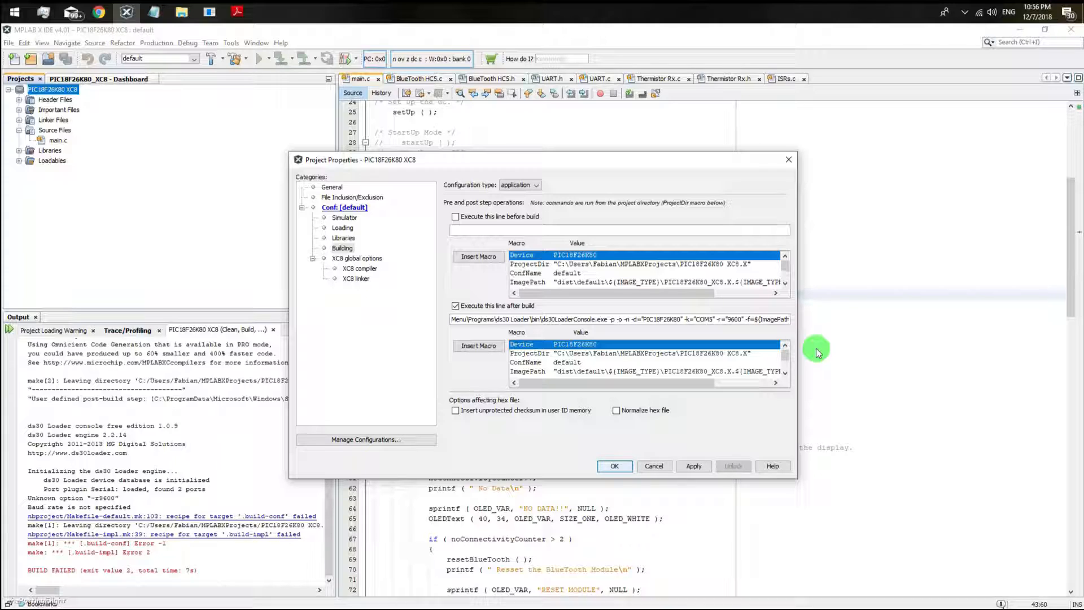
click(694, 465)
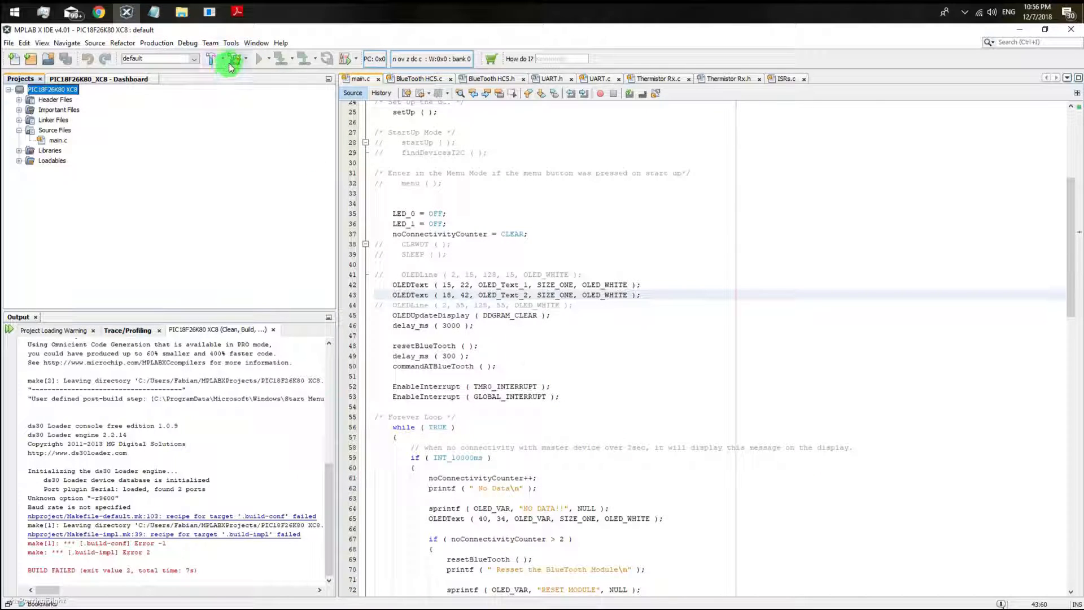
- Run Clean and Build so the post-build step flashes the PIC18F26K80 over COM5 at 9600 baud
click(231, 57)
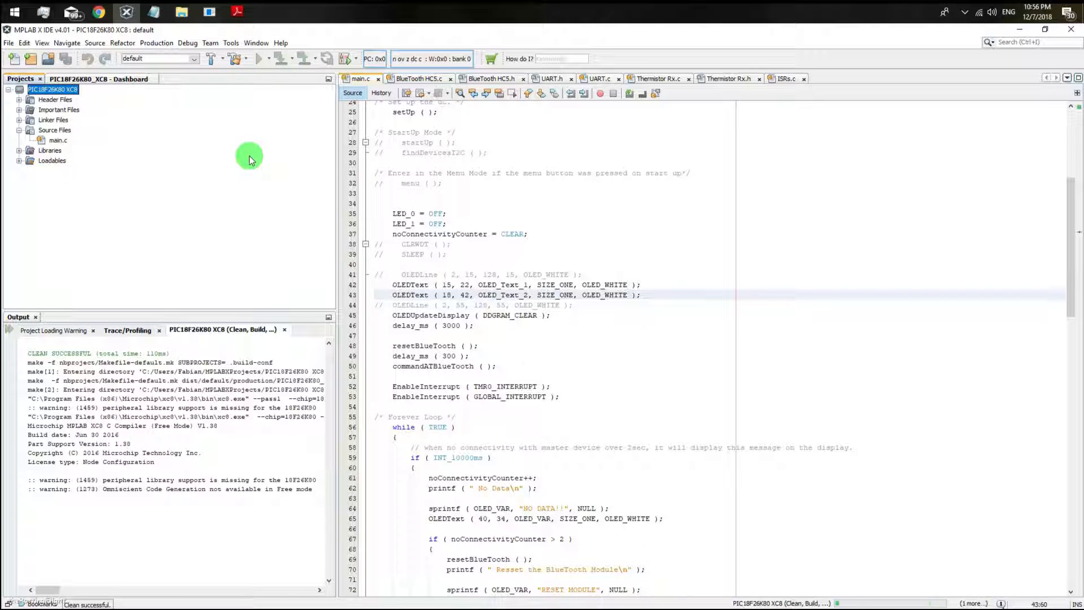
mouse_move(210, 97)
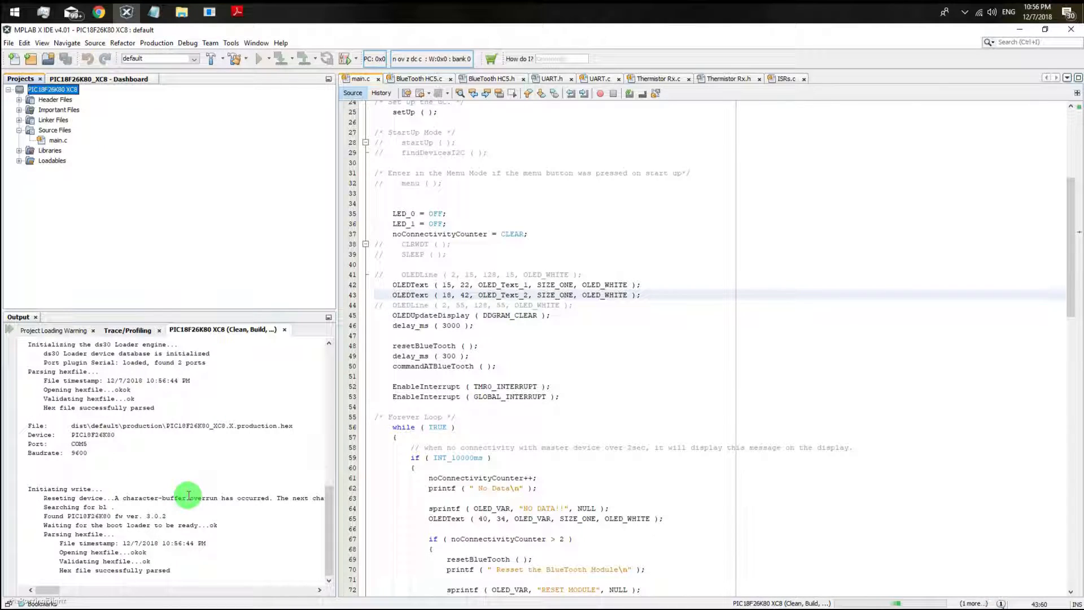
mouse_move(152, 459)
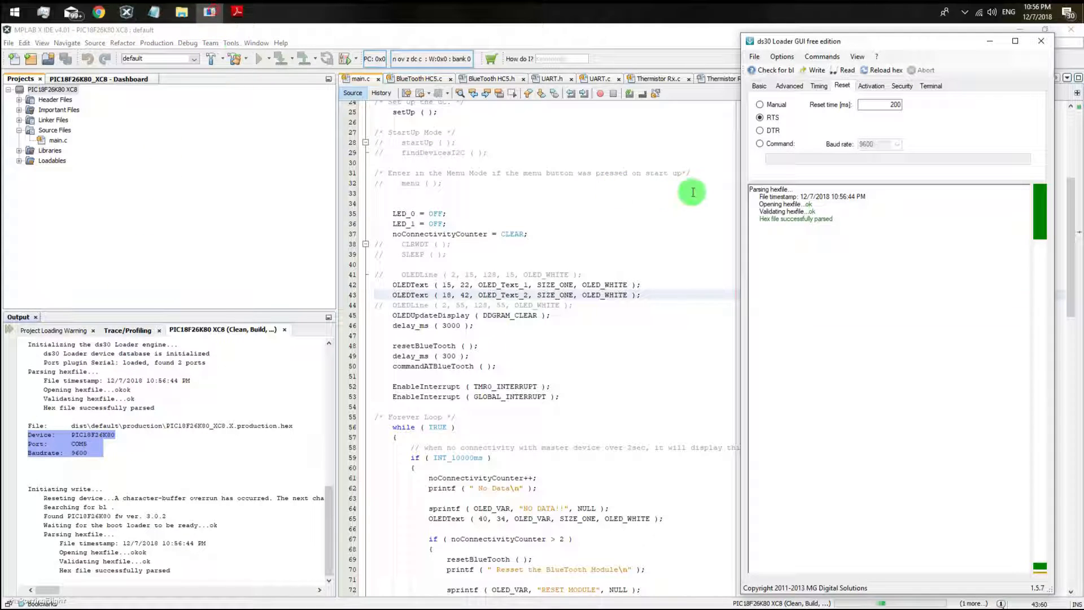
- Show the ds30 Loader Basic settings: hex file, PIC18F 26K80, 9600 baud, COM5
click(758, 85)
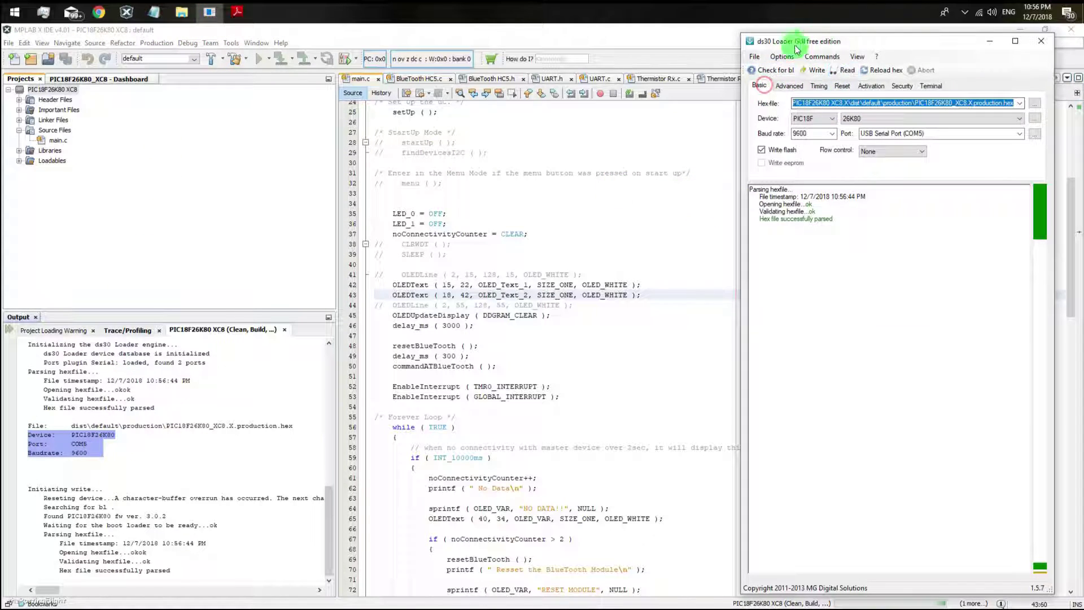
mouse_move(843, 43)
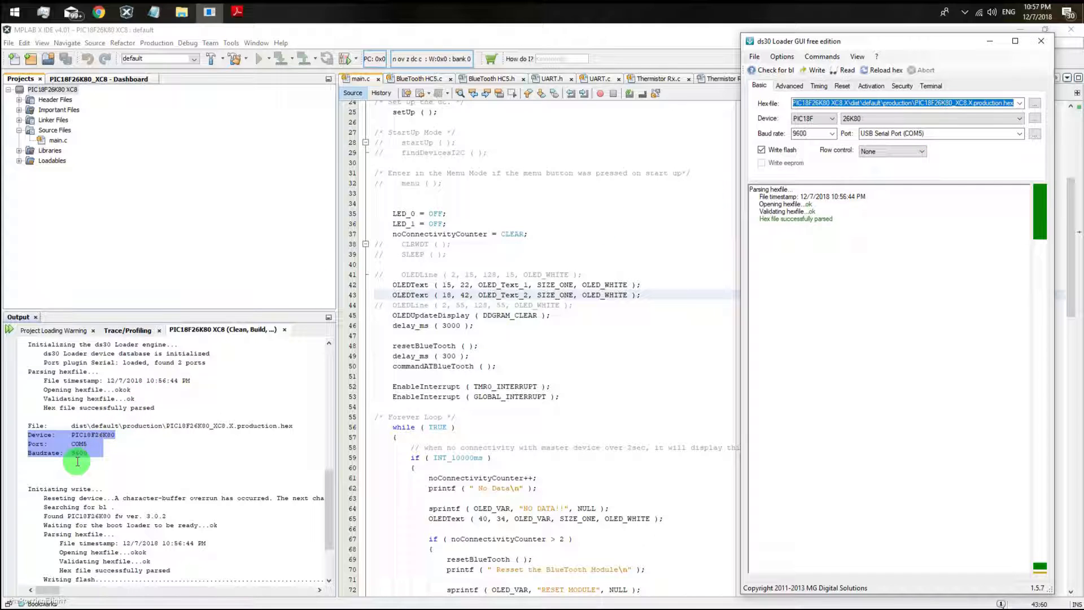
mouse_move(152, 530)
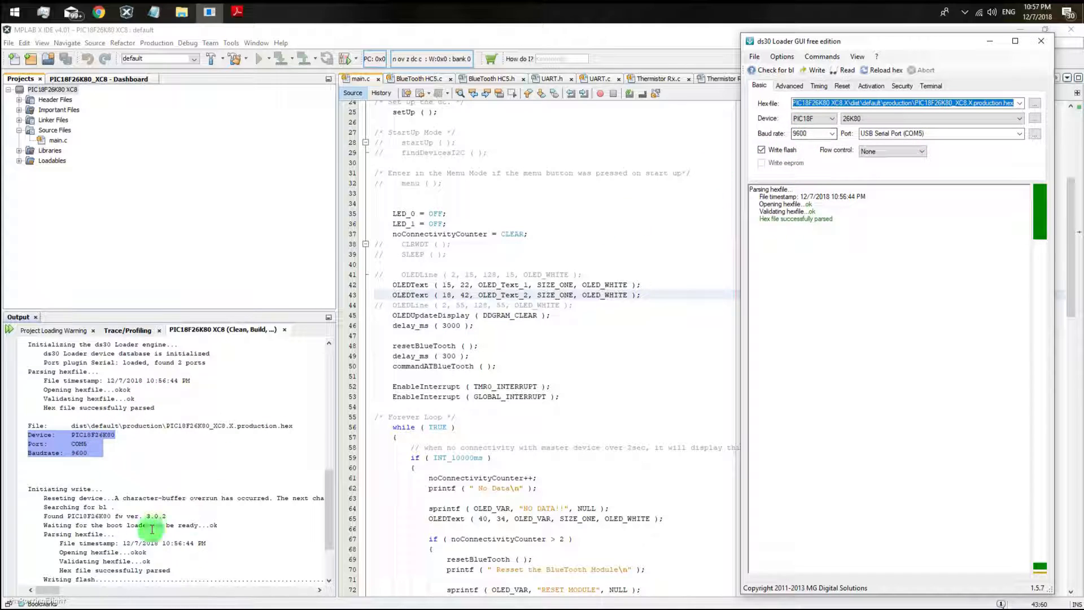